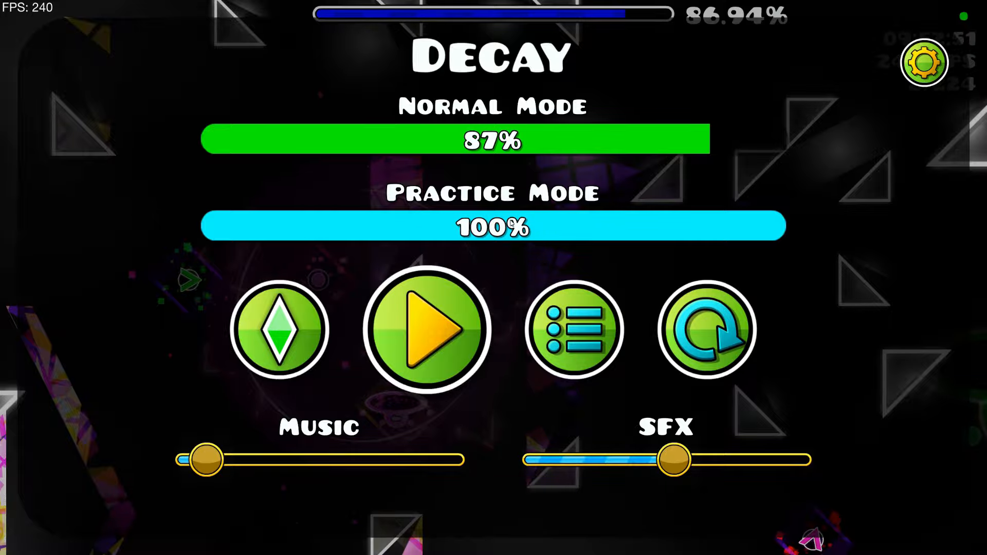
Resume Decay to the finish, then dismiss the Level Stats popup with OK to show Normal Mode at 100%.
left_click(427, 330)
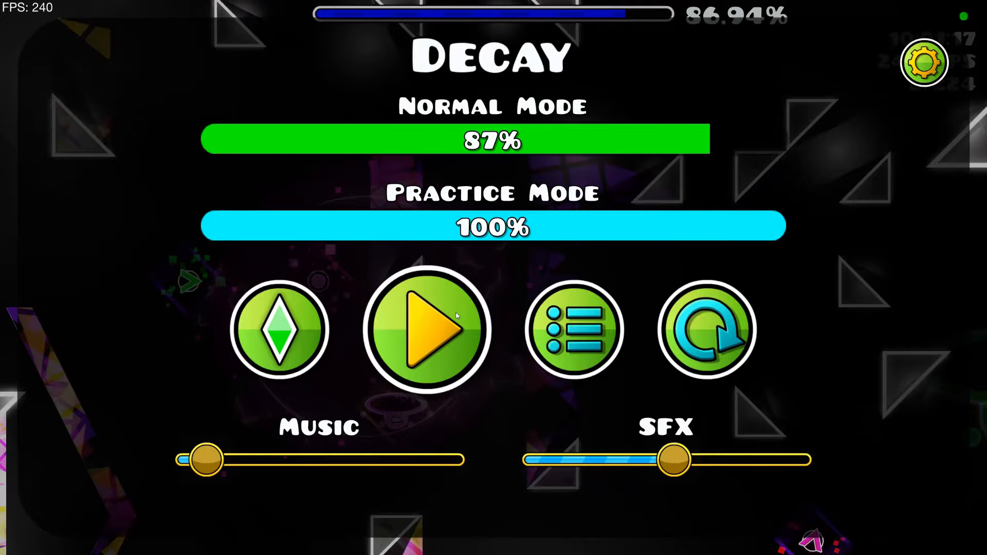
left_click(427, 329)
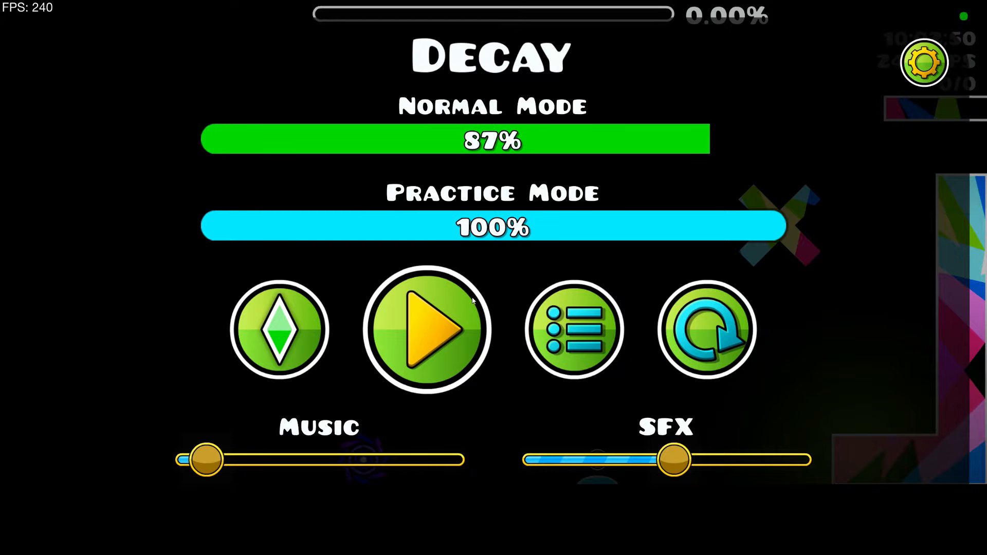
left_click(427, 329)
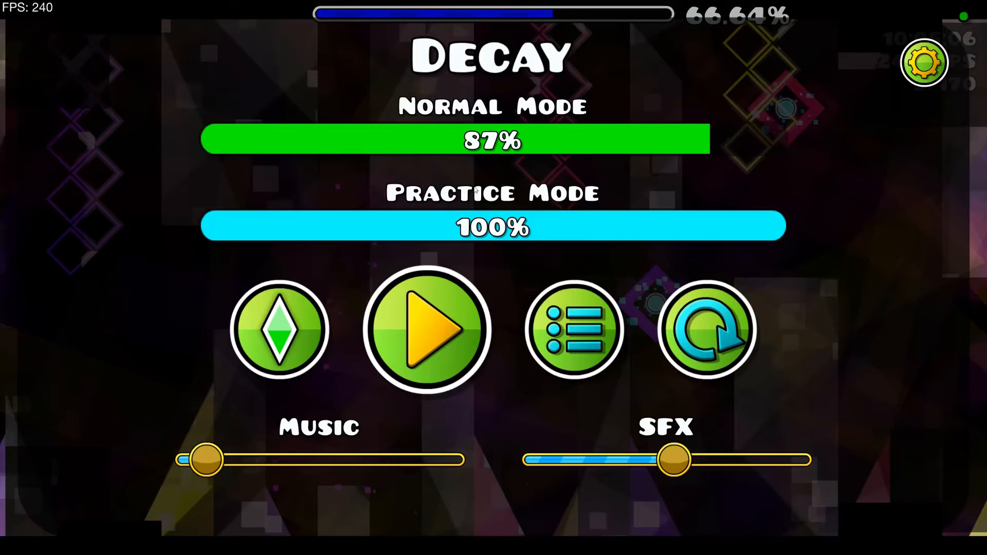
left_click(426, 329)
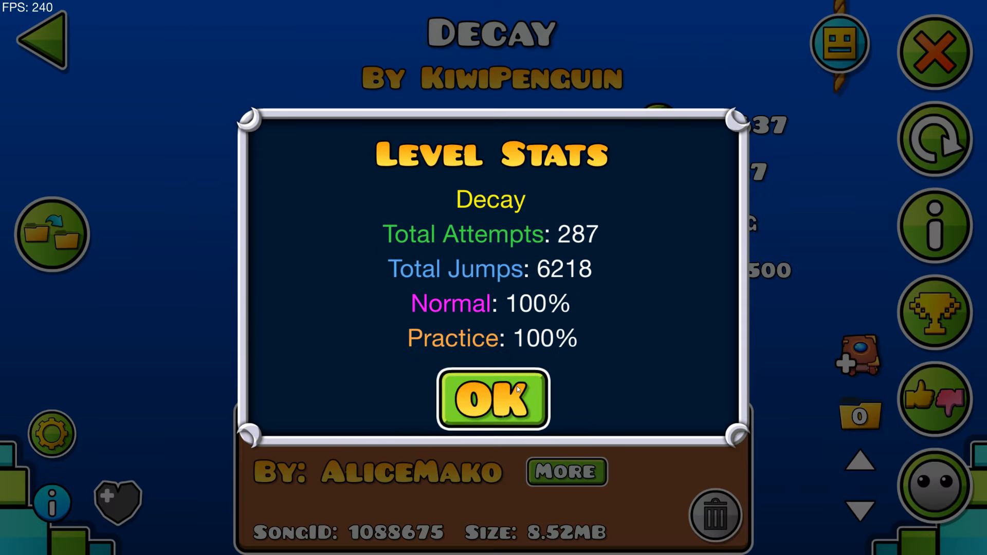
left_click(491, 400)
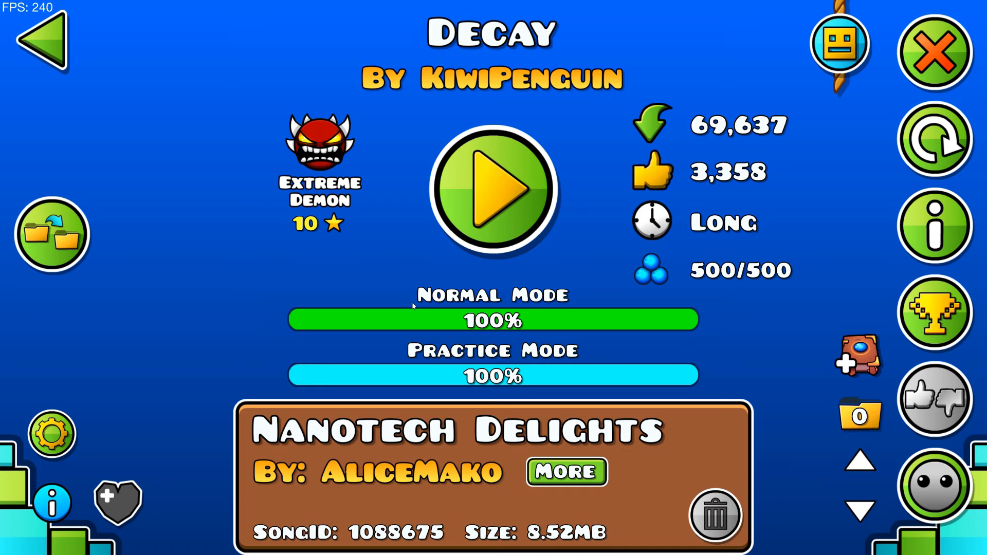